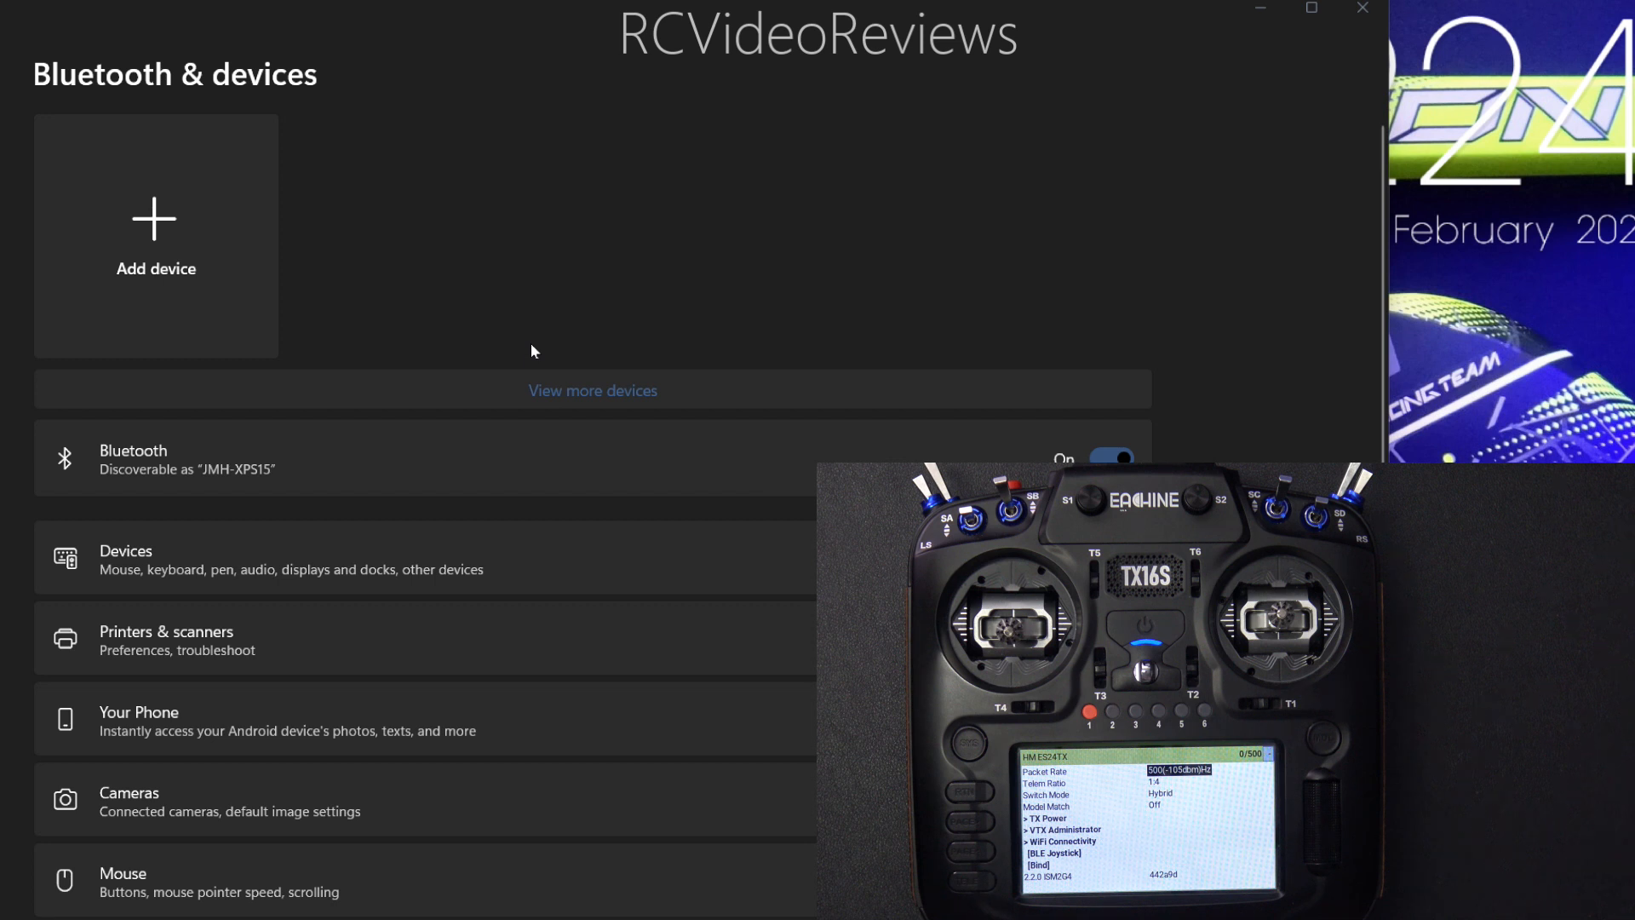
mouse_move(189, 169)
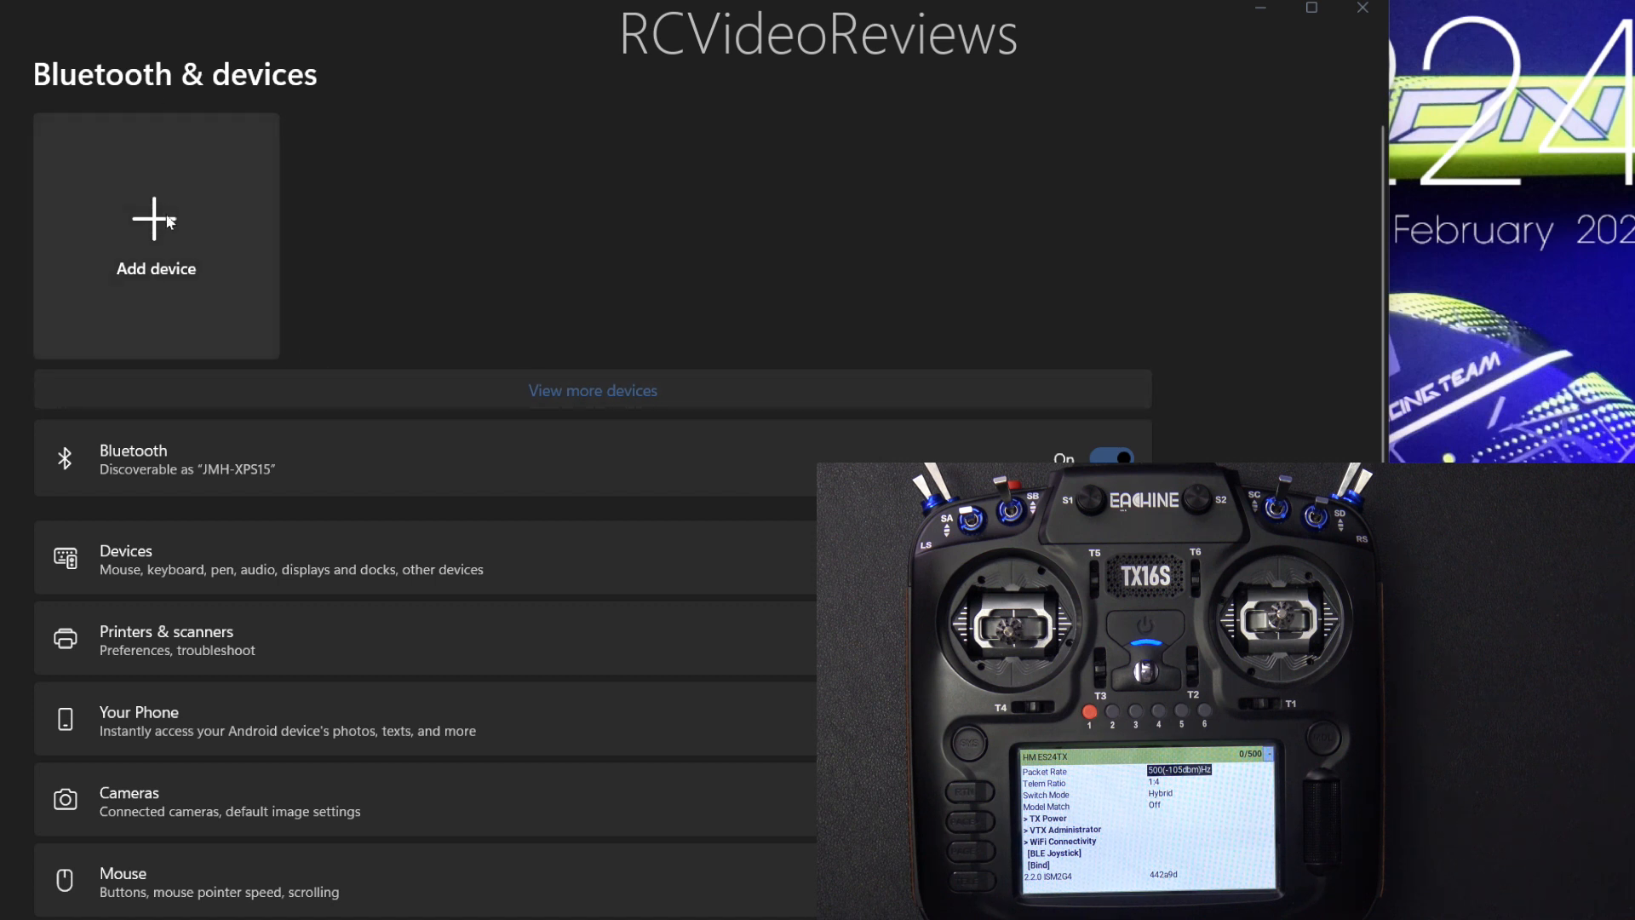
Start a Bluetooth device scan that lists ExpressLRS Joystick among nearby devices
left_click(155, 235)
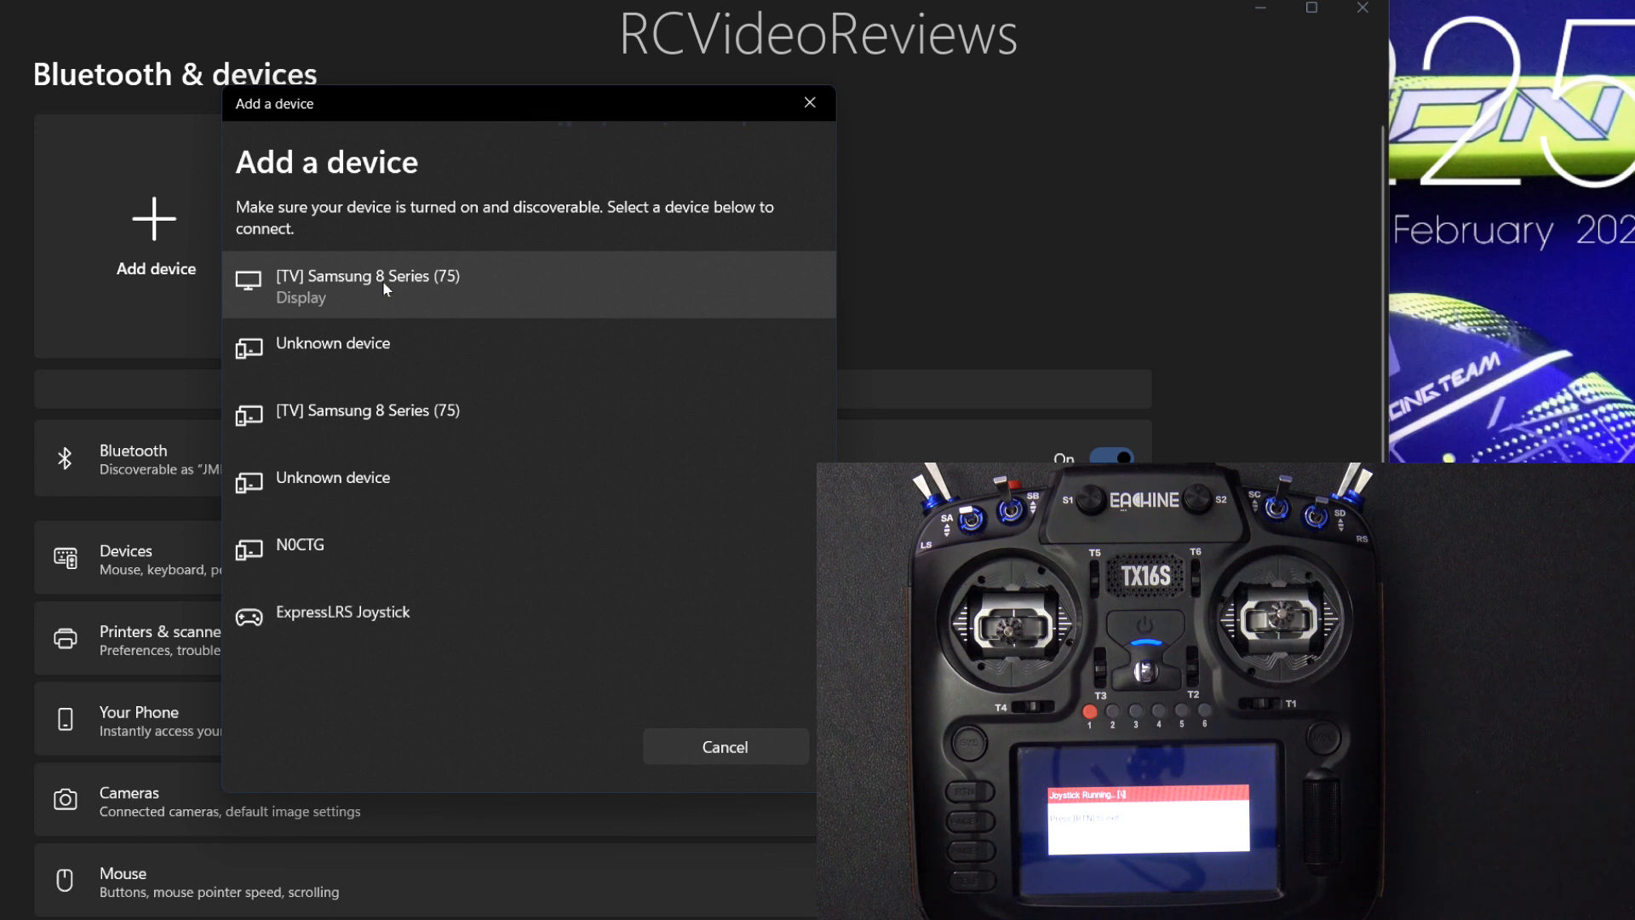
mouse_move(342, 612)
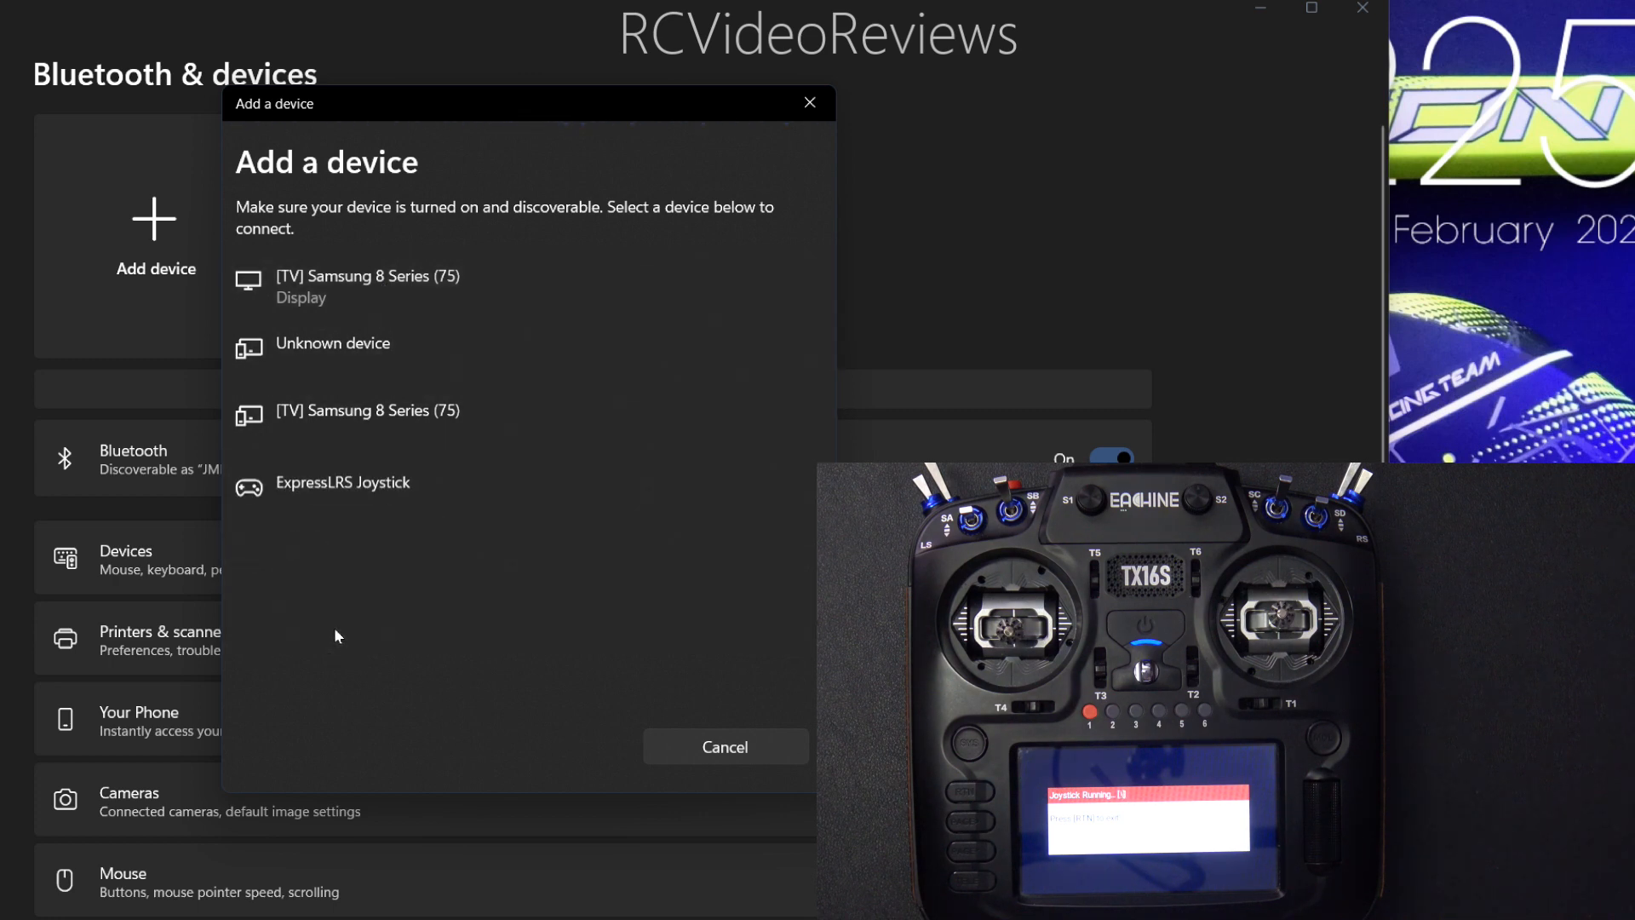
Pair ExpressLRS Joystick, retrying once until it reports Connected
left_click(344, 482)
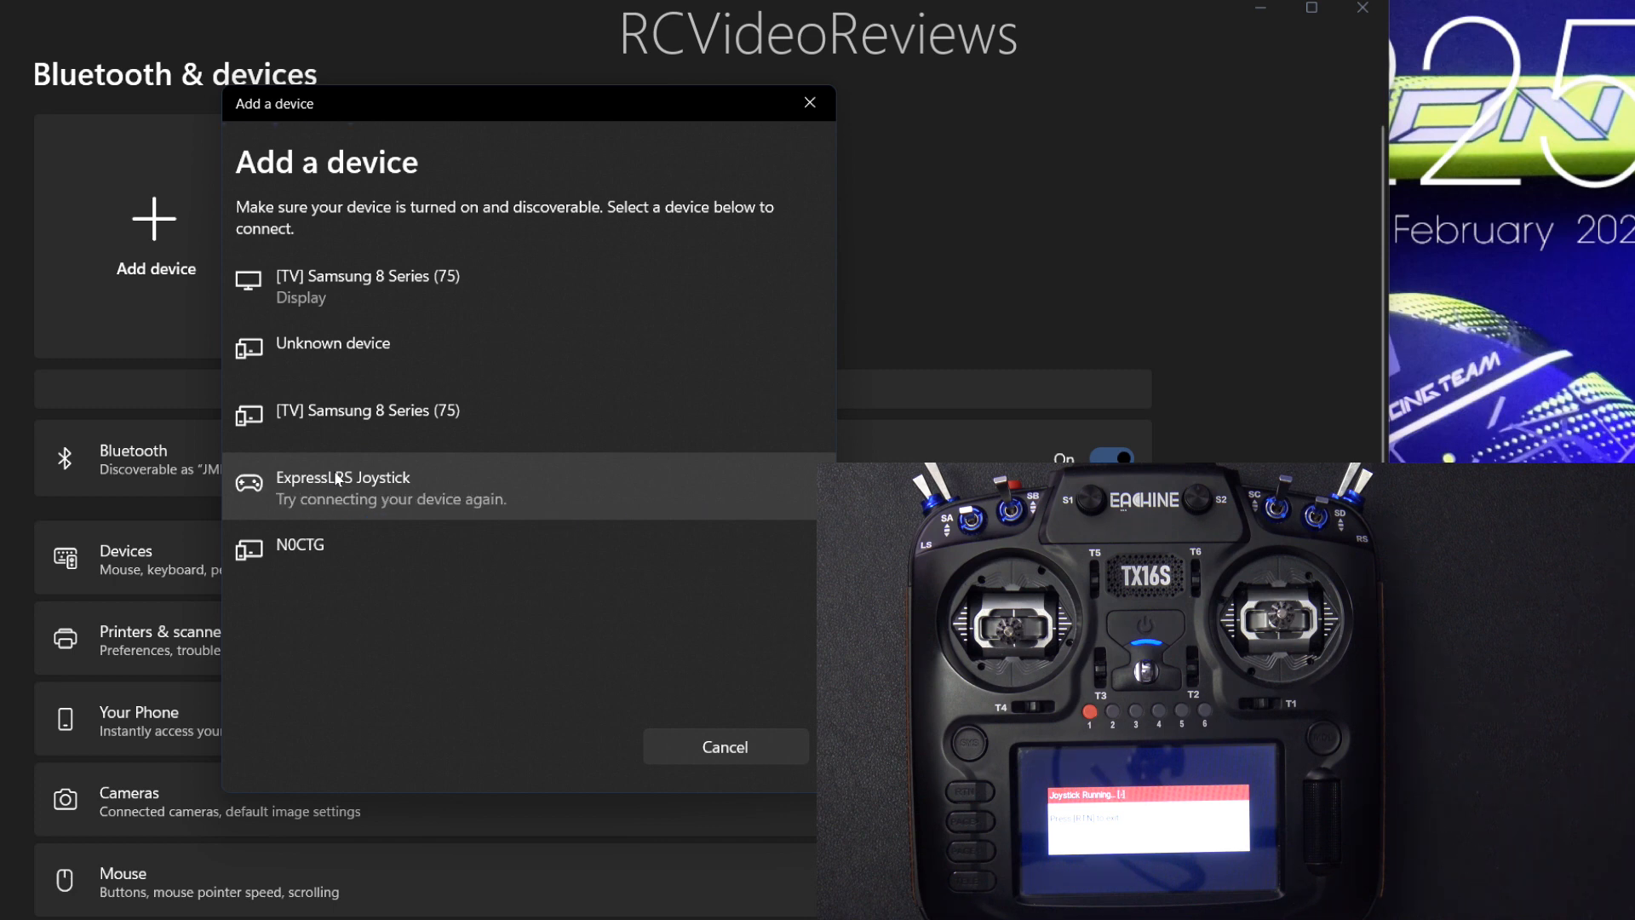
left_click(342, 487)
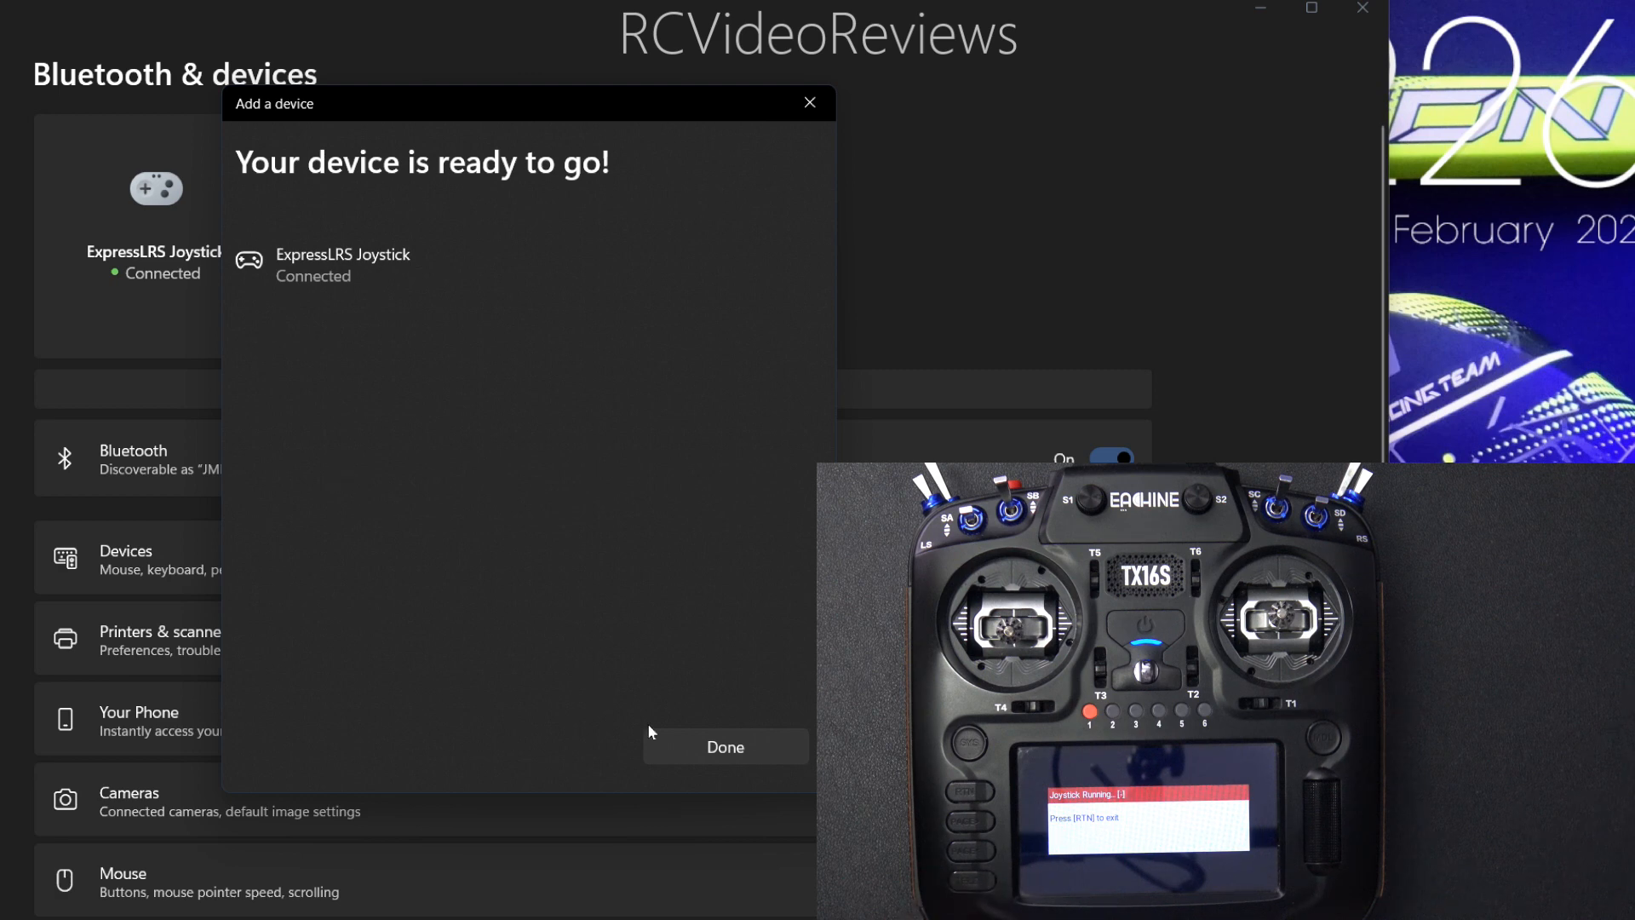
Dismiss the pairing confirmation and search Start for 'joy' to reach game controller setup
left_click(725, 747)
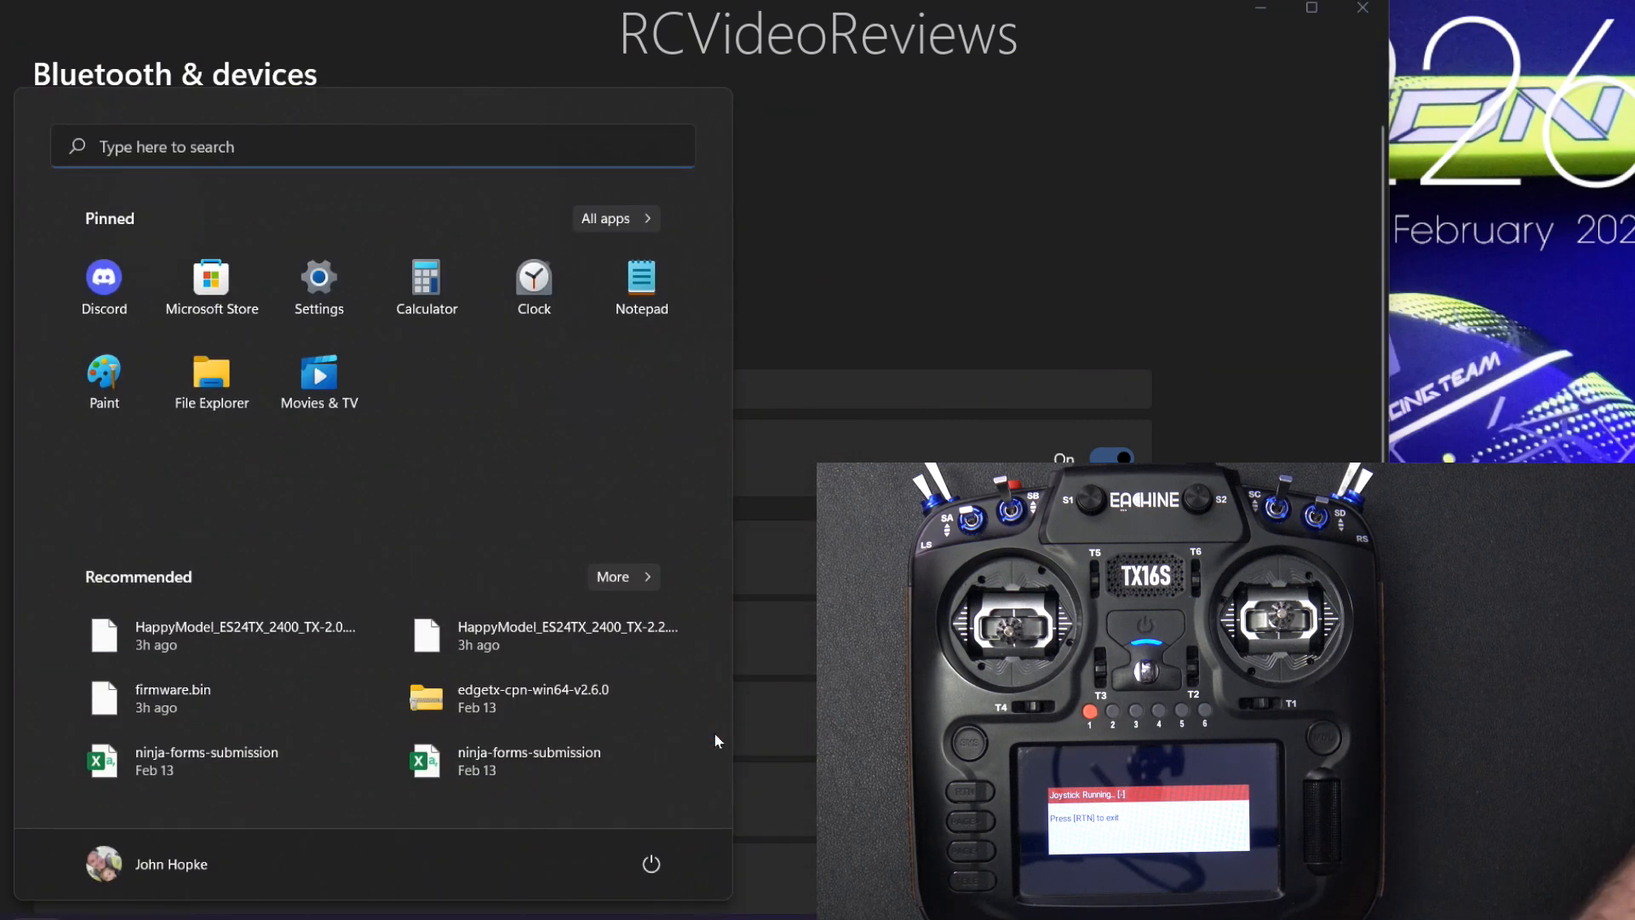
type("joy")
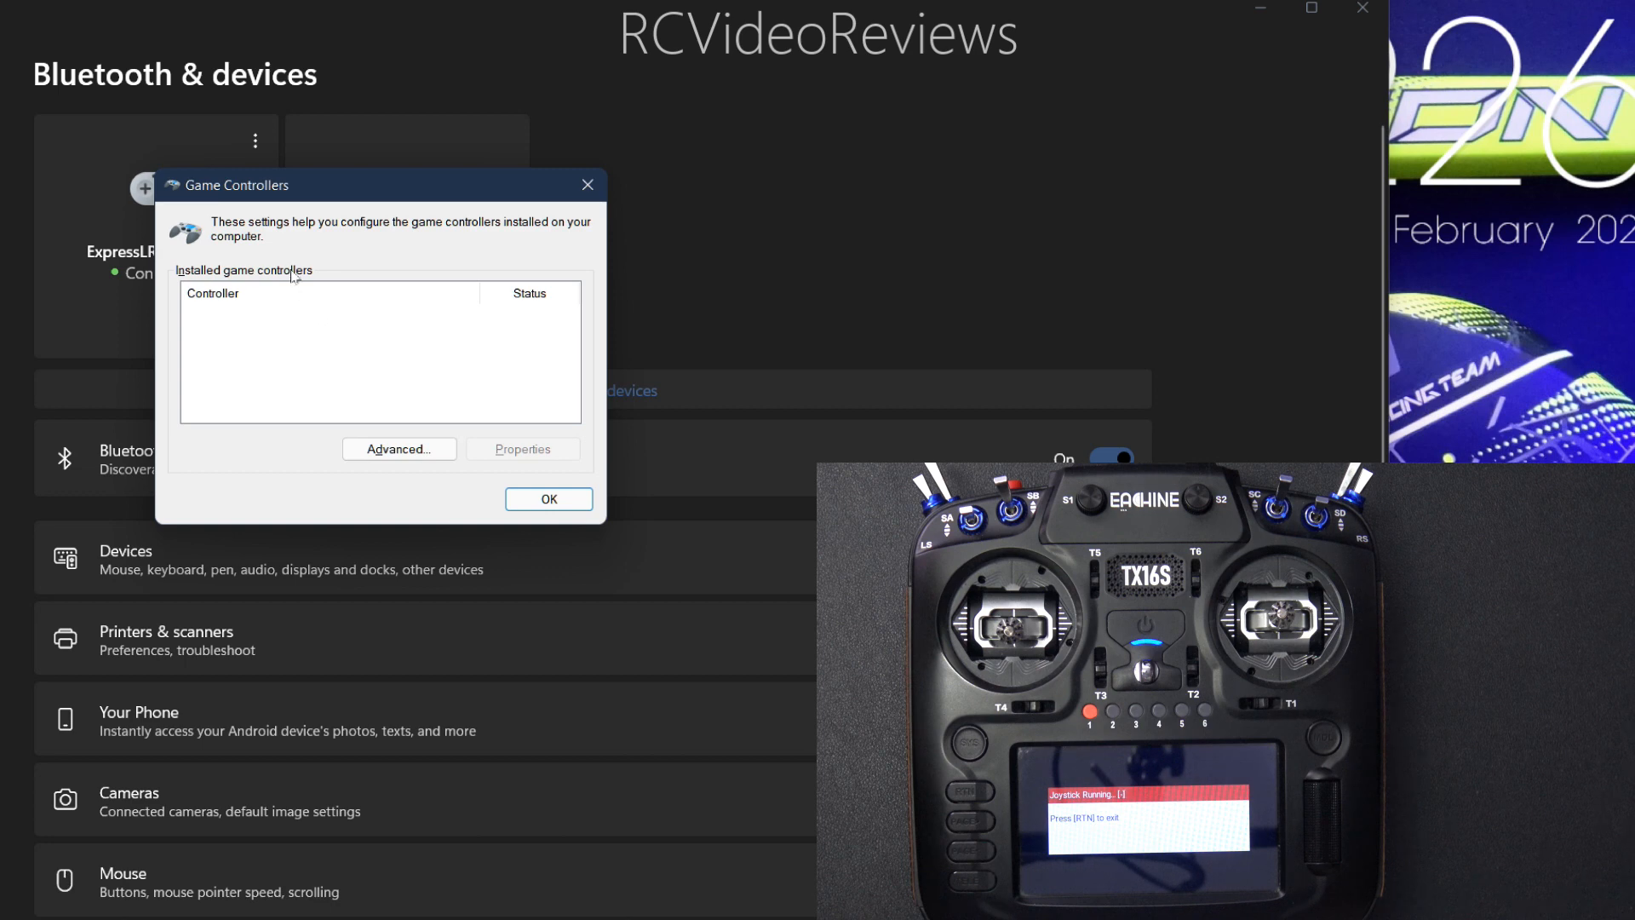
mouse_move(251, 308)
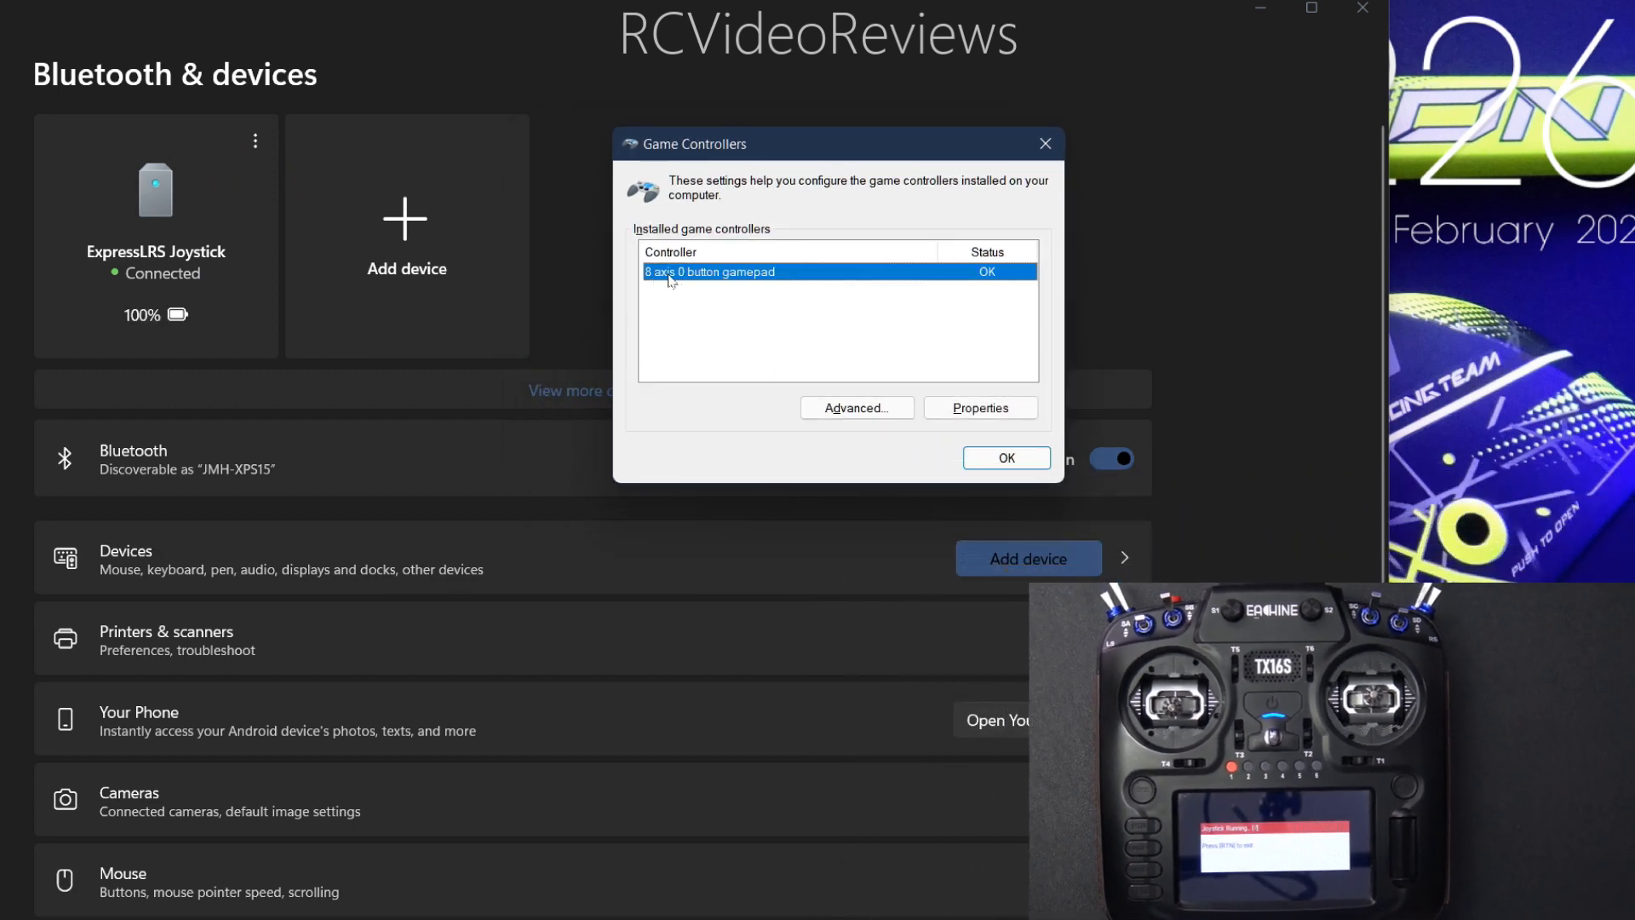
Check the 8 axis 0 button gamepad's axes in its test properties, then close both dialogs
left_click(979, 408)
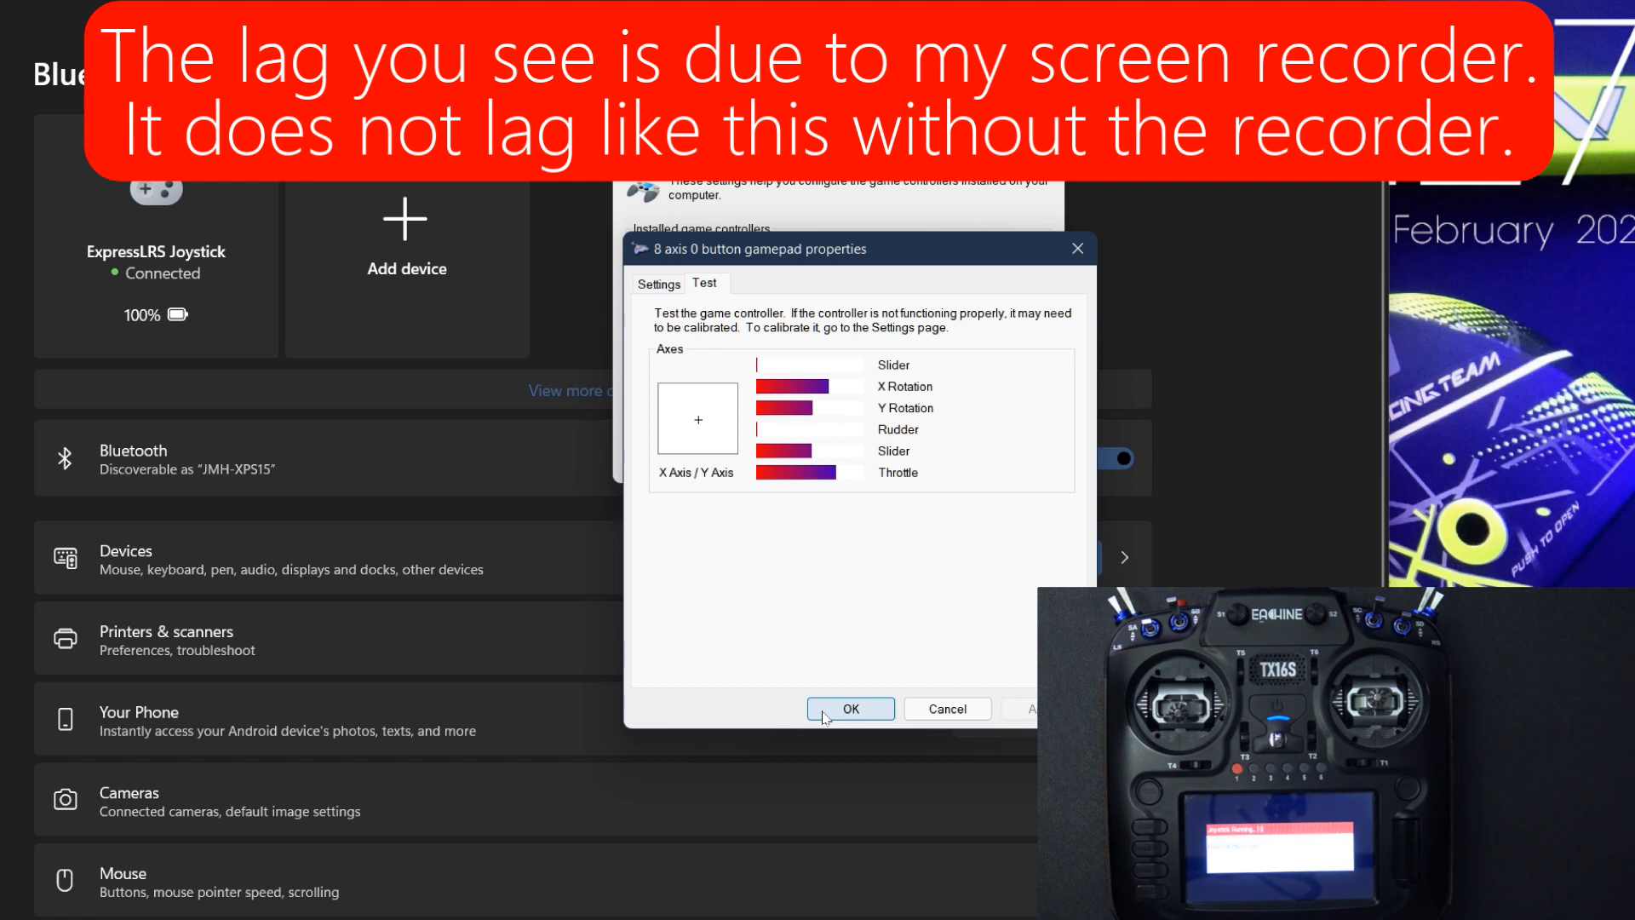
left_click(850, 710)
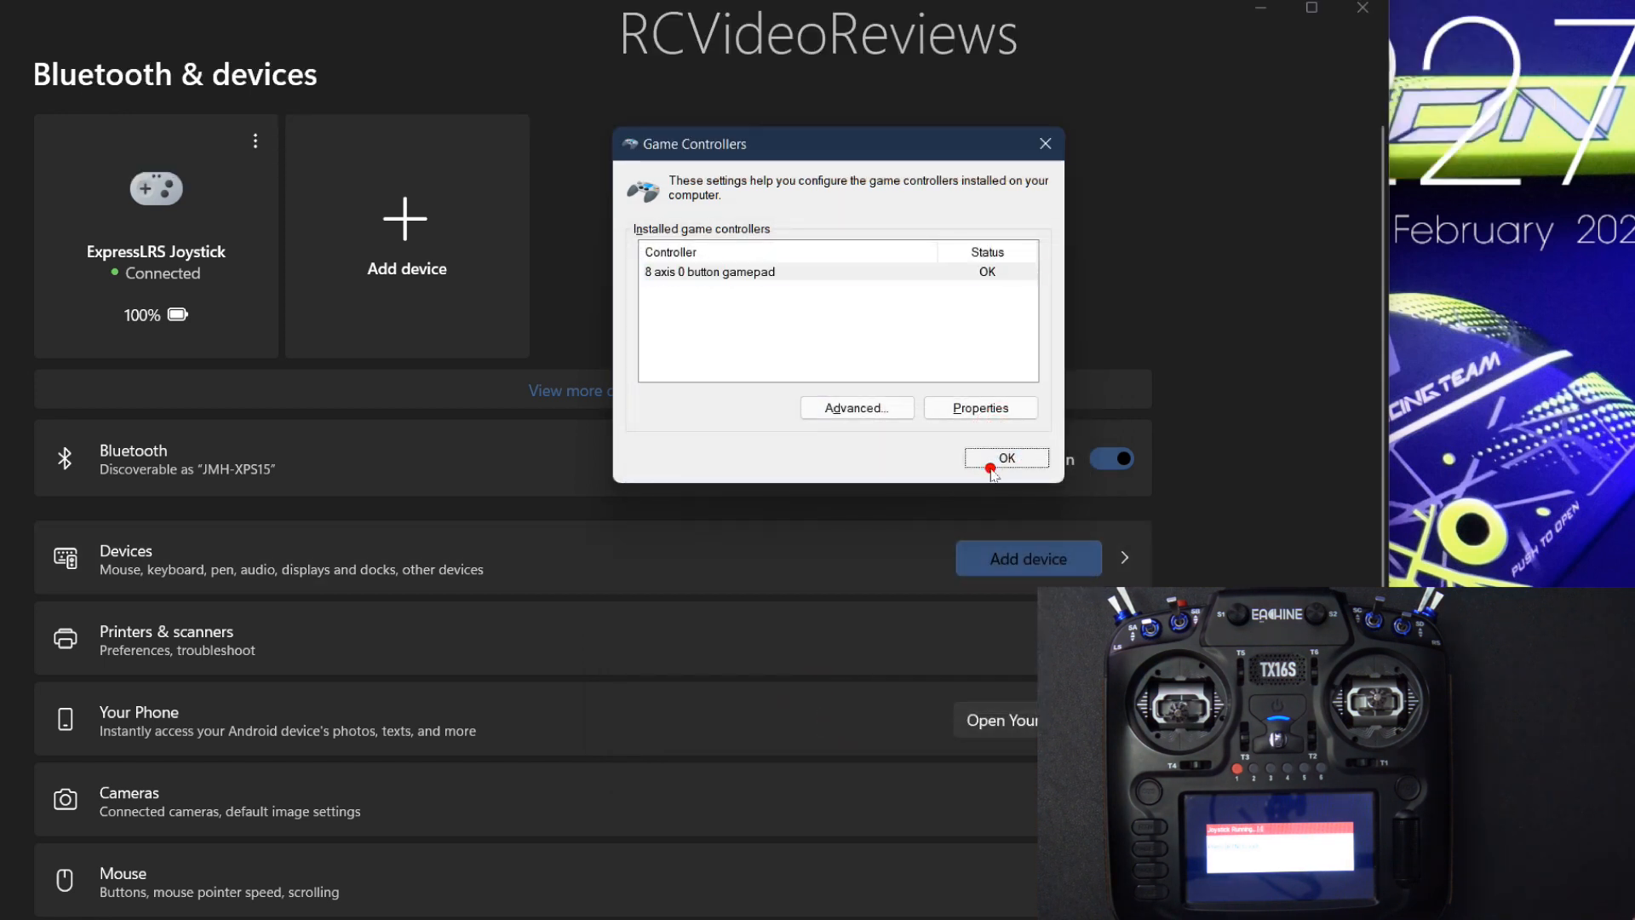
left_click(1005, 458)
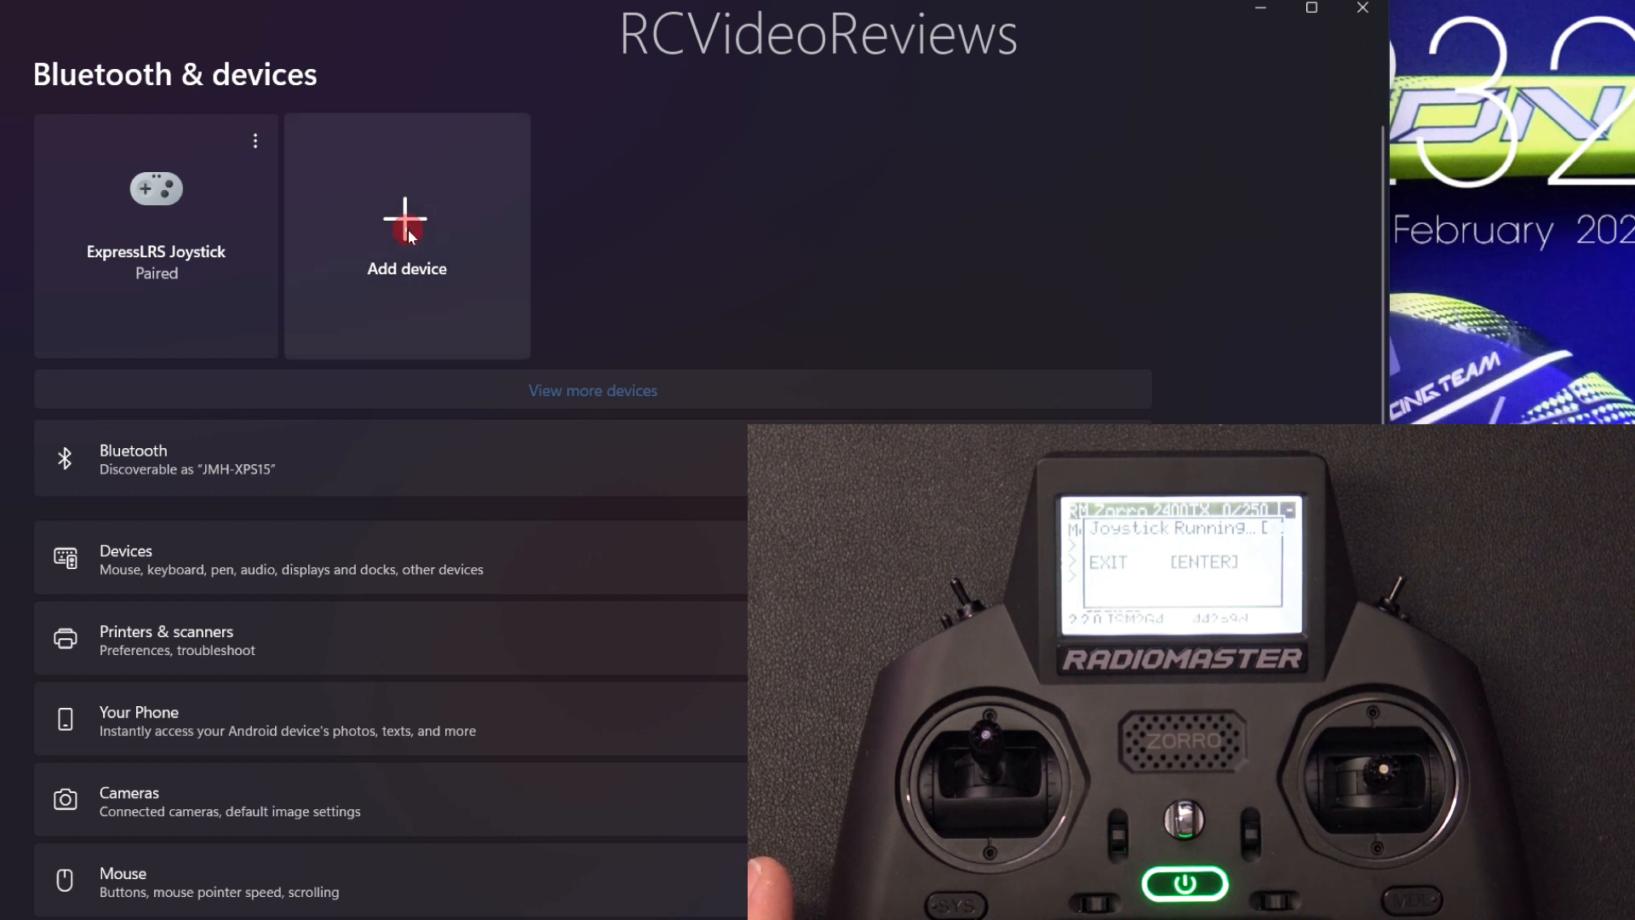
Re-pair ExpressLRS Joystick from the second radio and open the gamepad's test properties
left_click(408, 235)
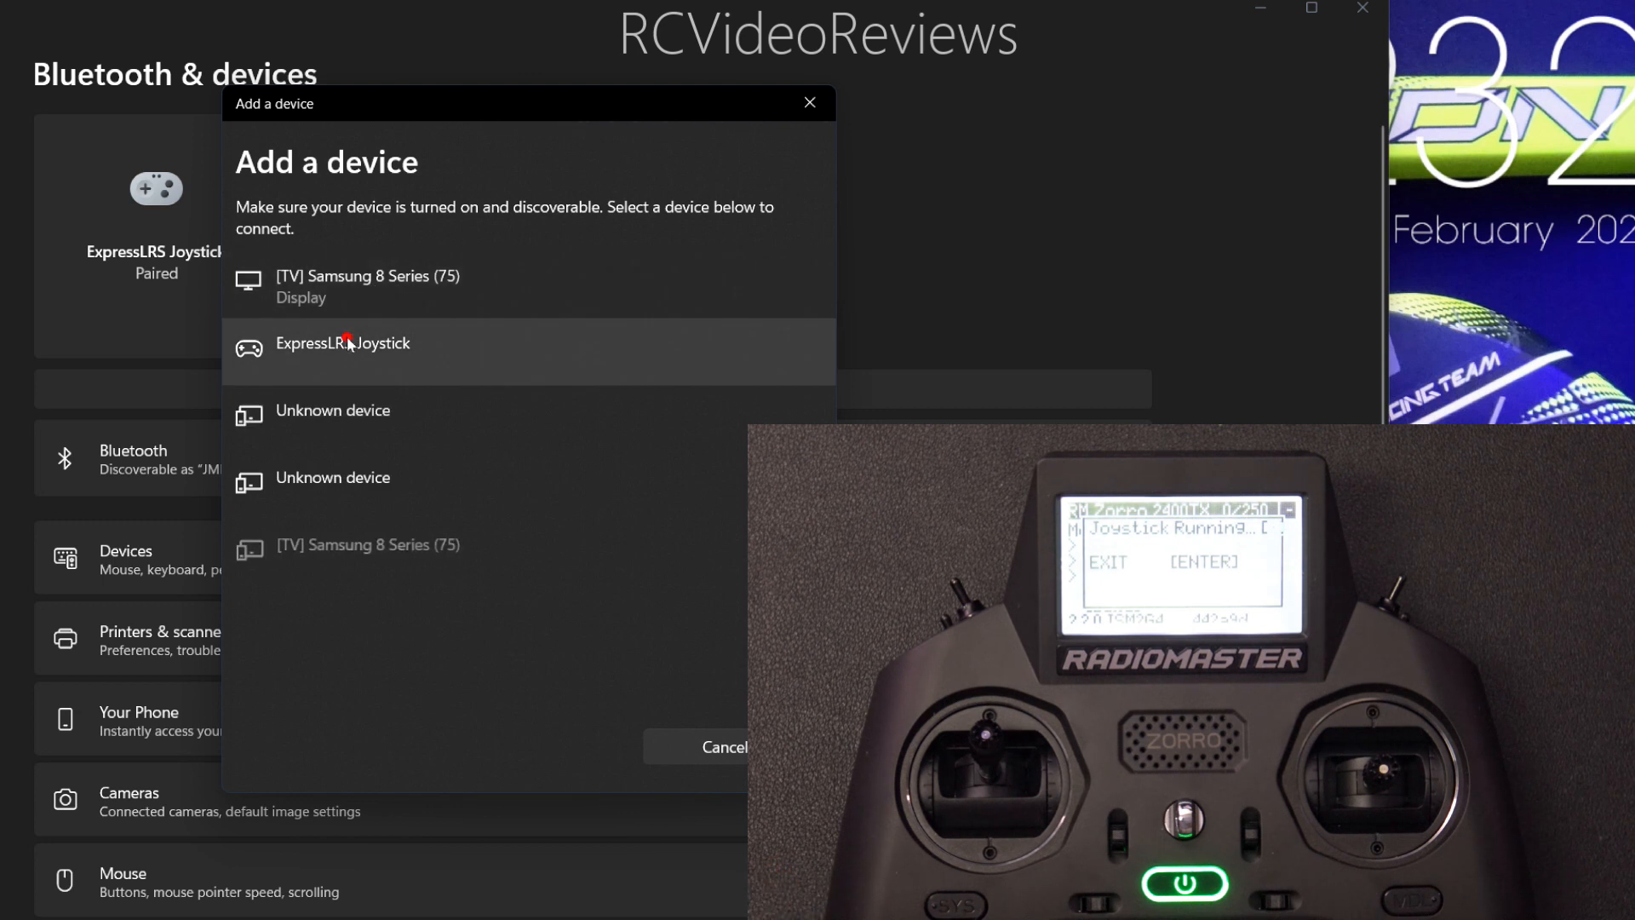
left_click(342, 344)
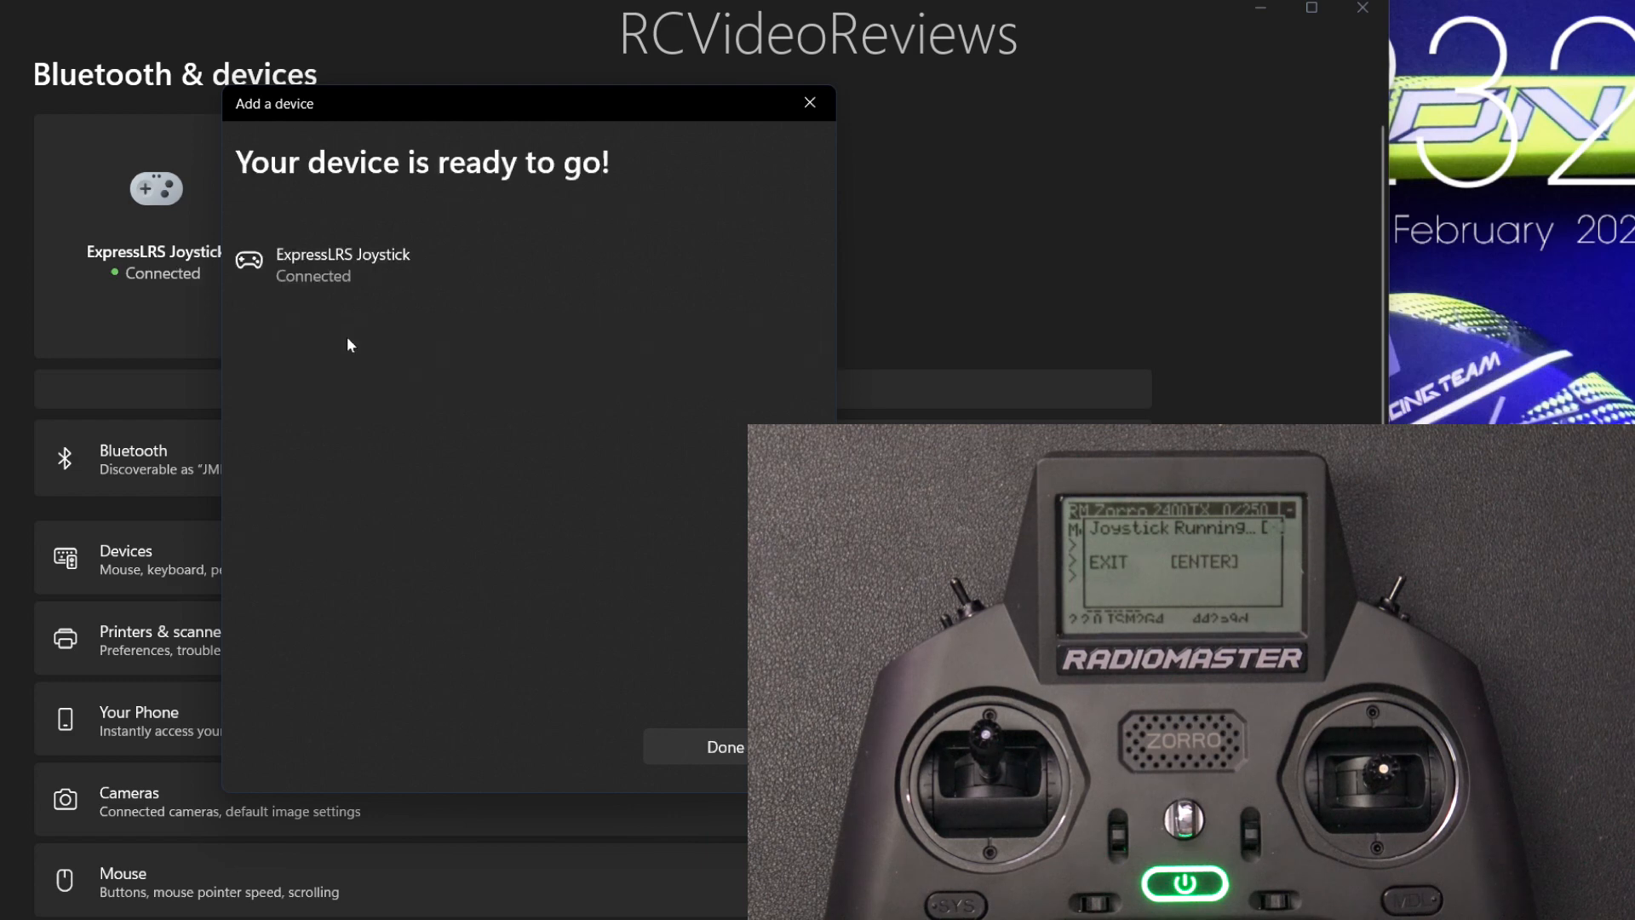
left_click(724, 749)
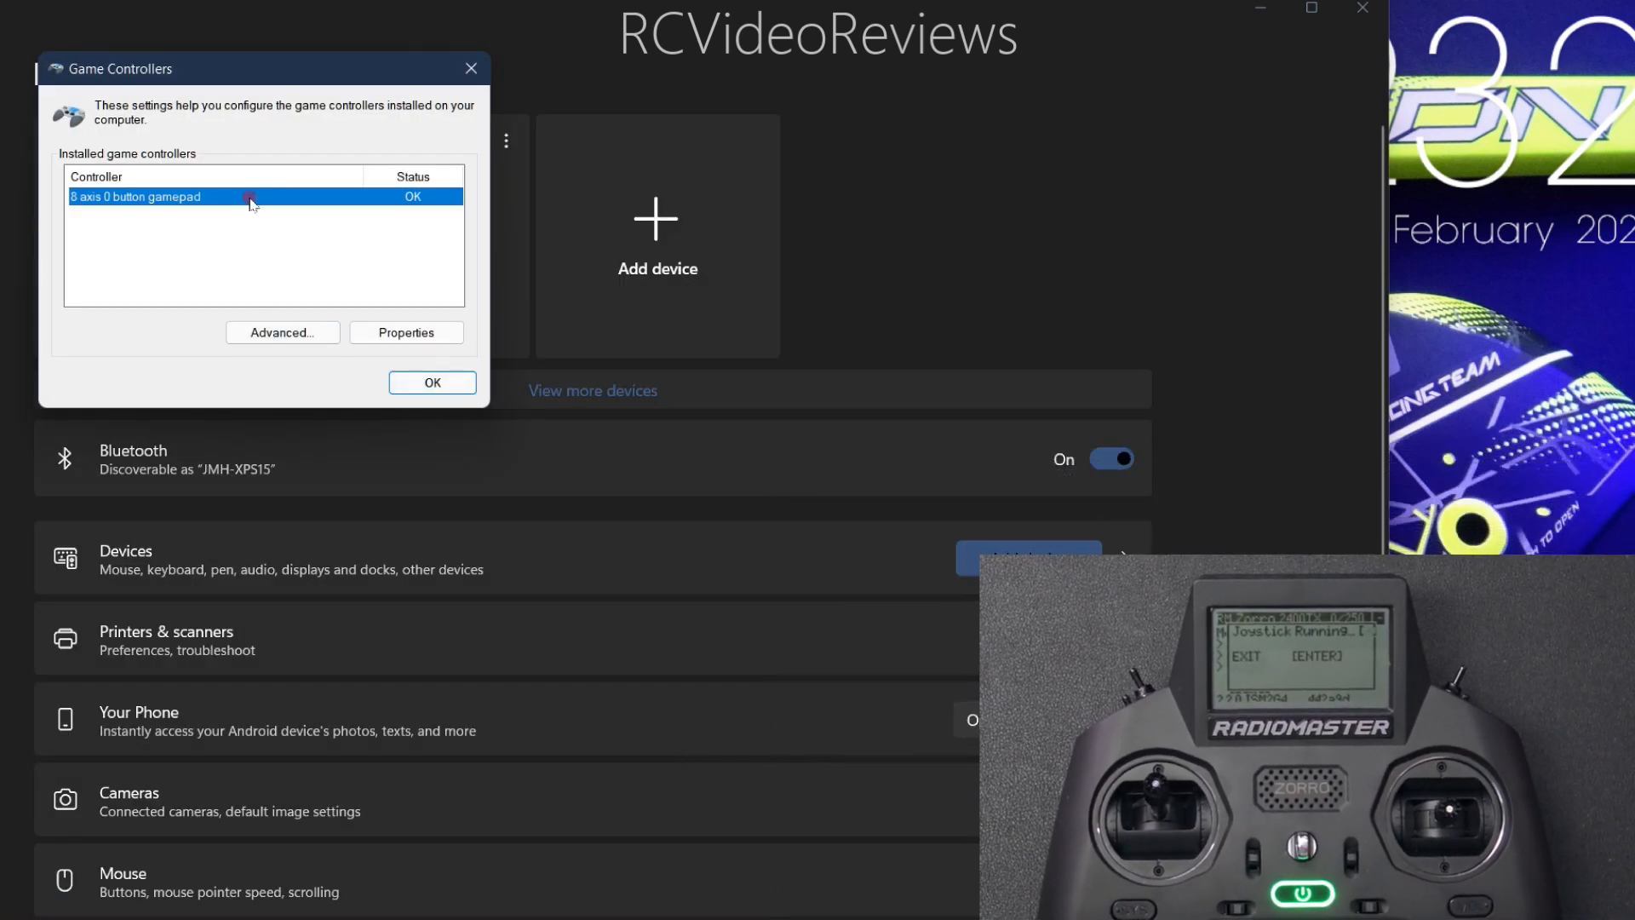
left_click(406, 331)
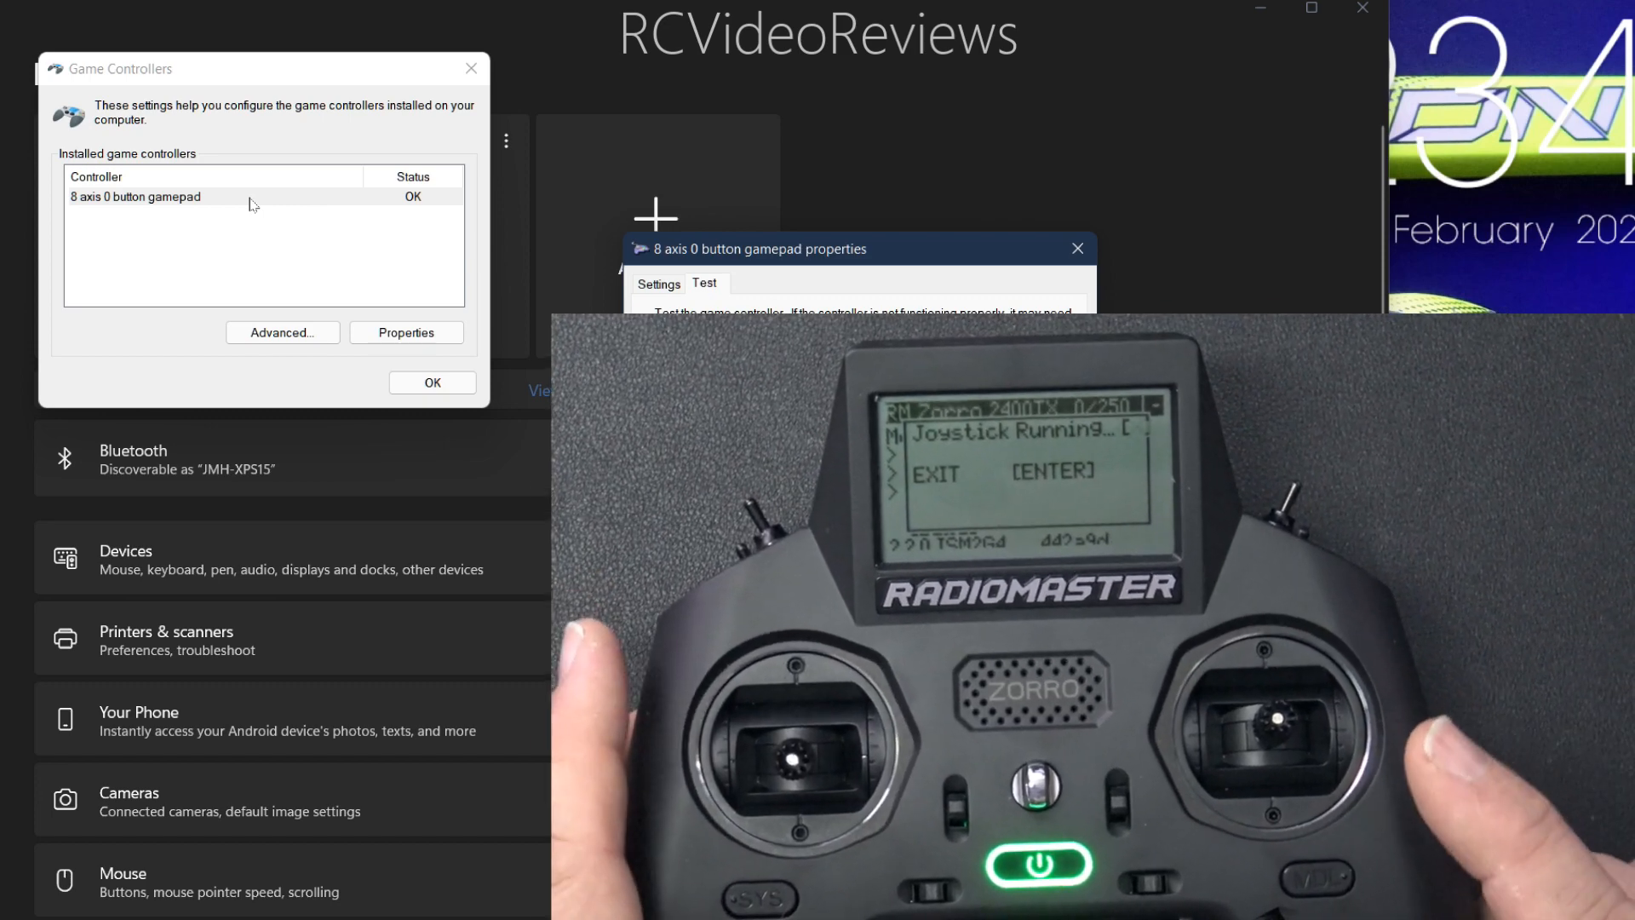
left_click(1077, 248)
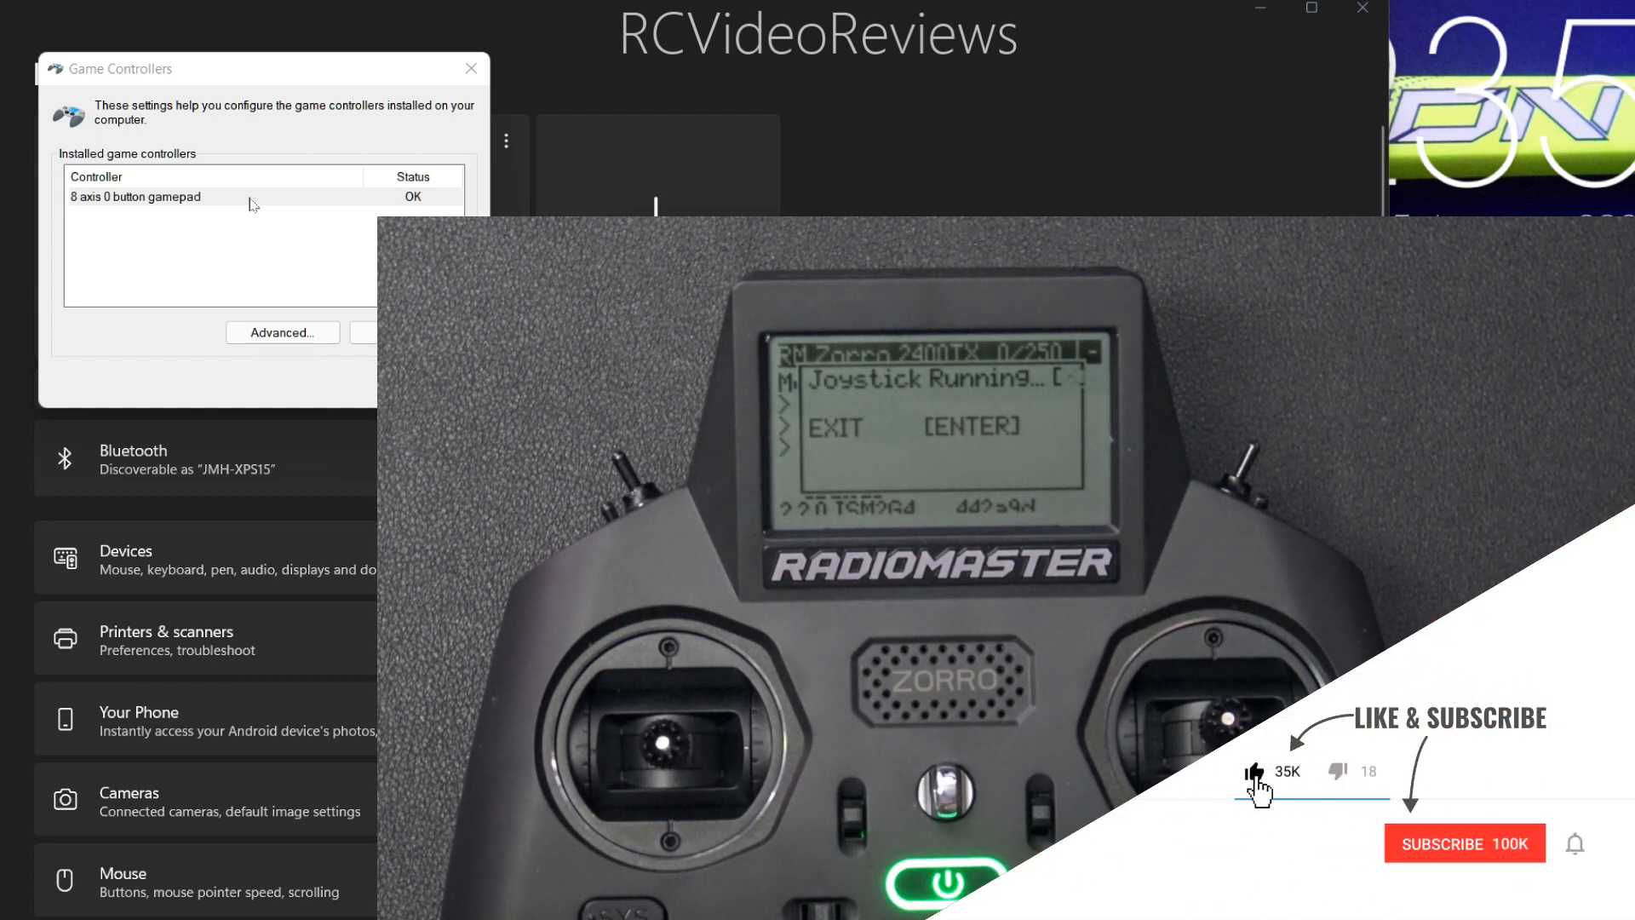
left_click(1464, 844)
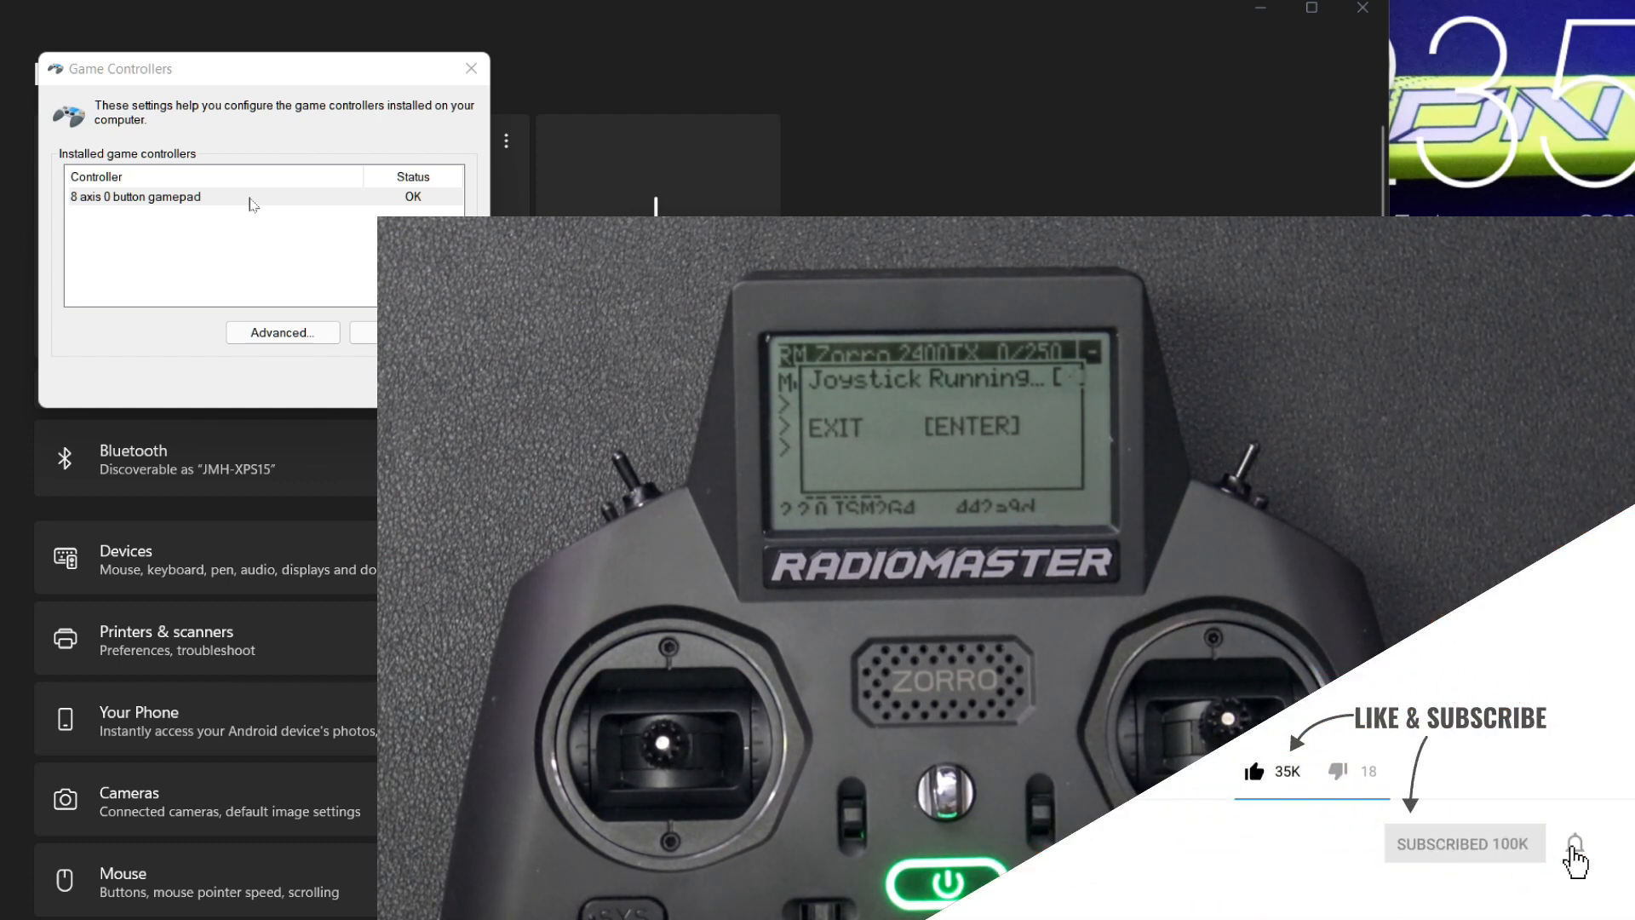